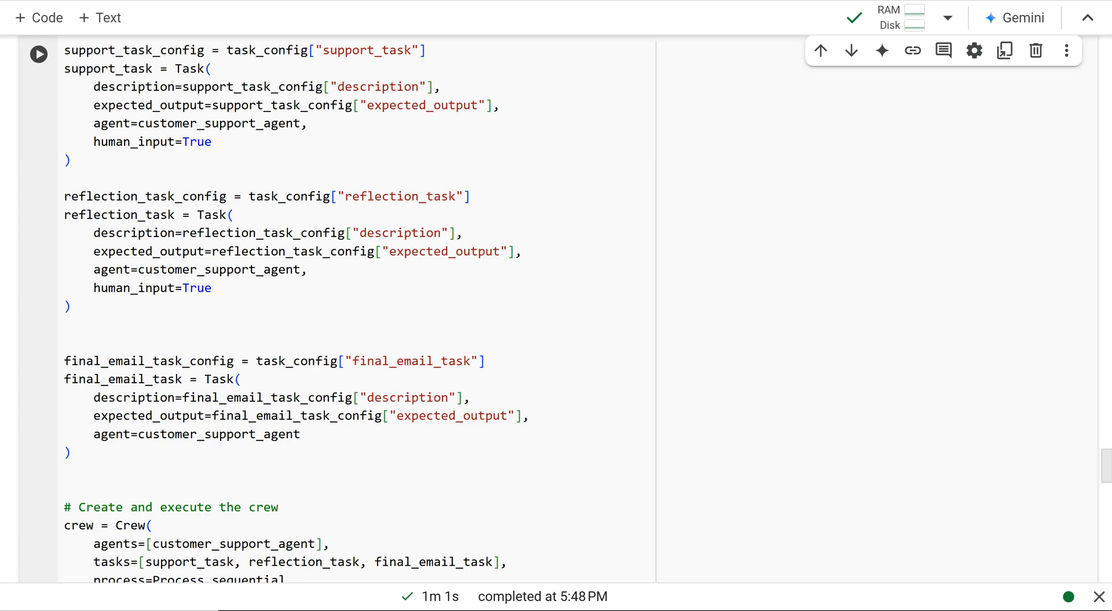
- Check that human_input is set to True in the support task definition
scroll(up, 3)
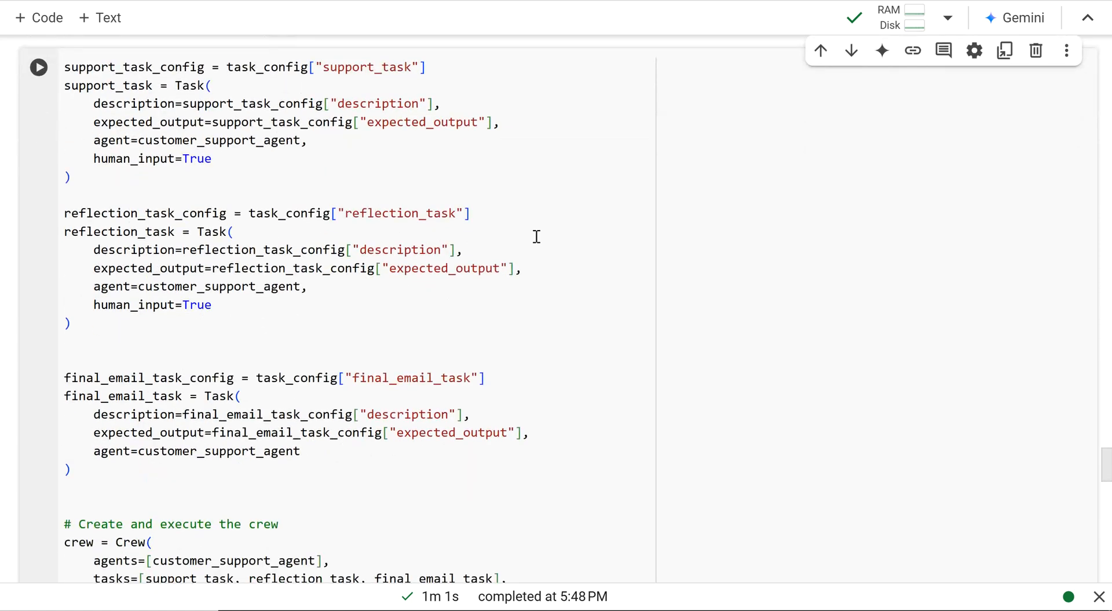
mouse_move(197, 172)
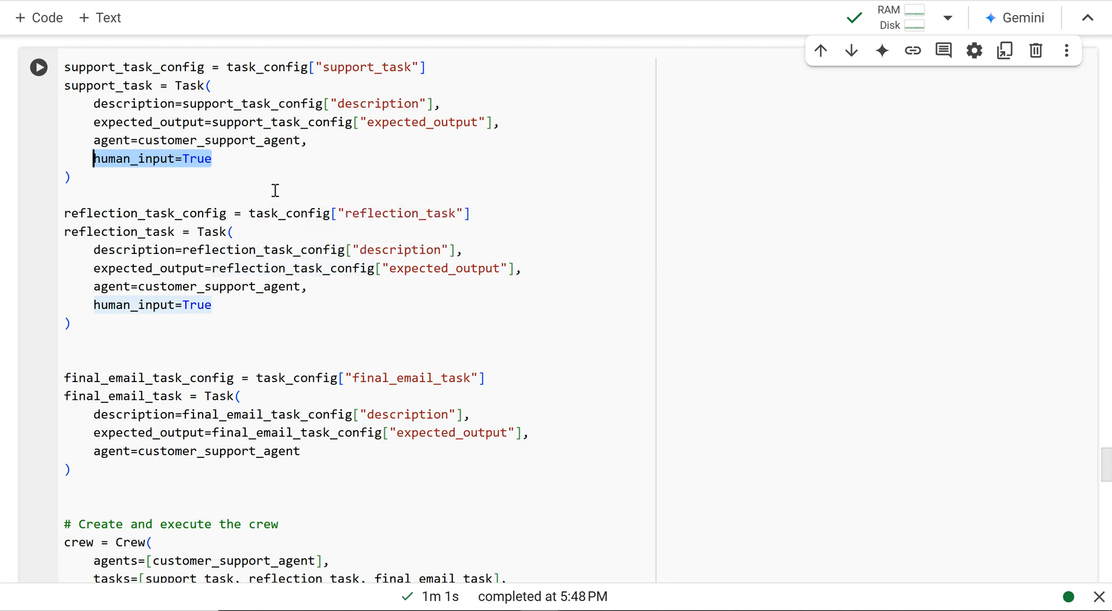
click(221, 159)
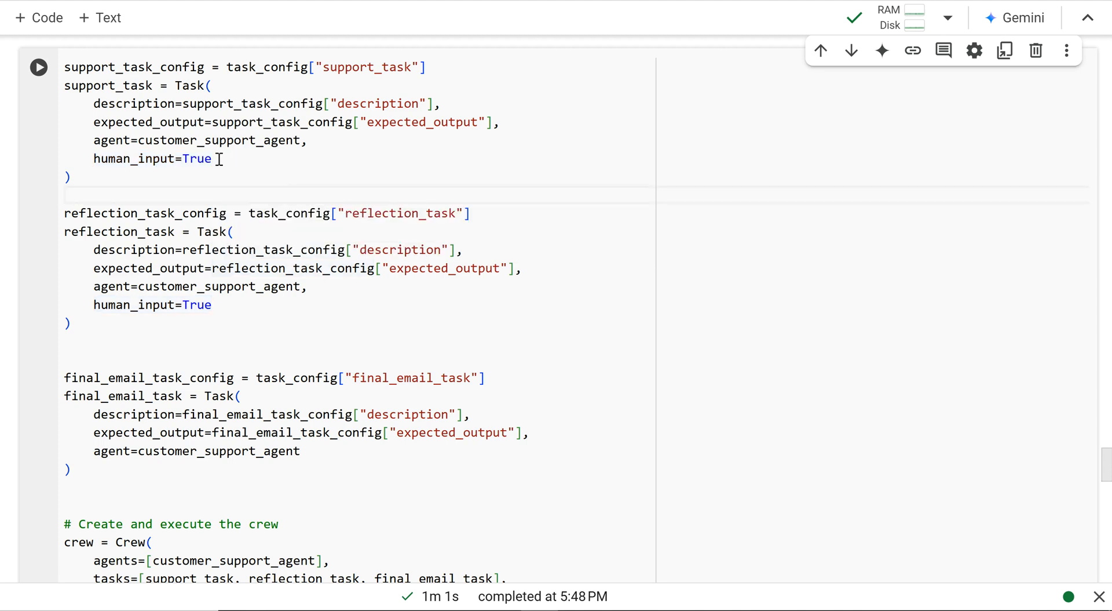
double_click(152, 158)
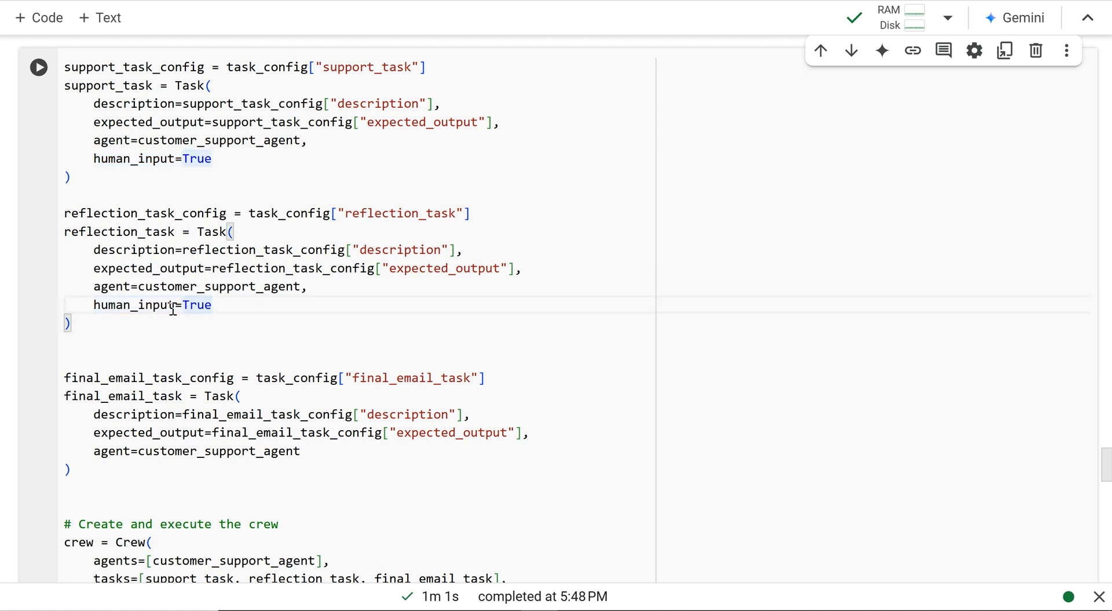
scroll(down, 3)
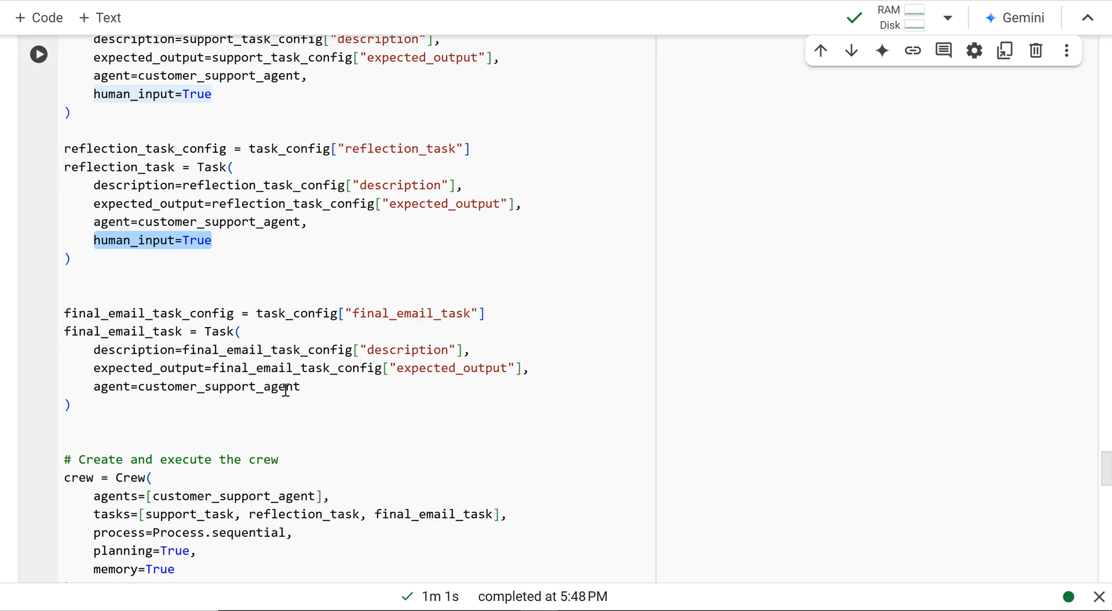
scroll(up, 3)
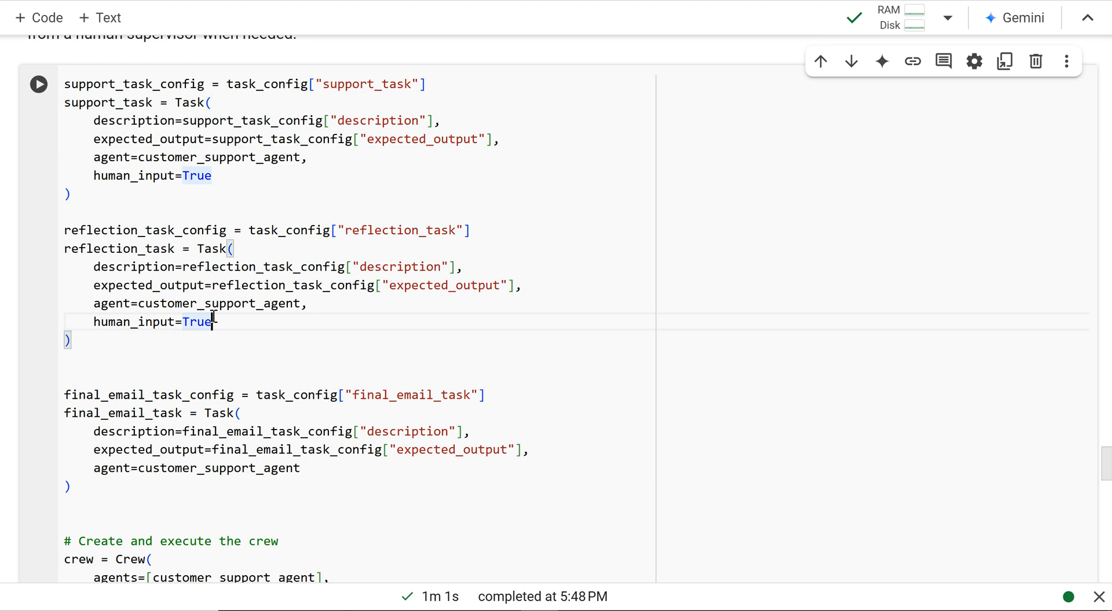
- Inspect the reflection_task definition and run the crew cell
double_click(117, 248)
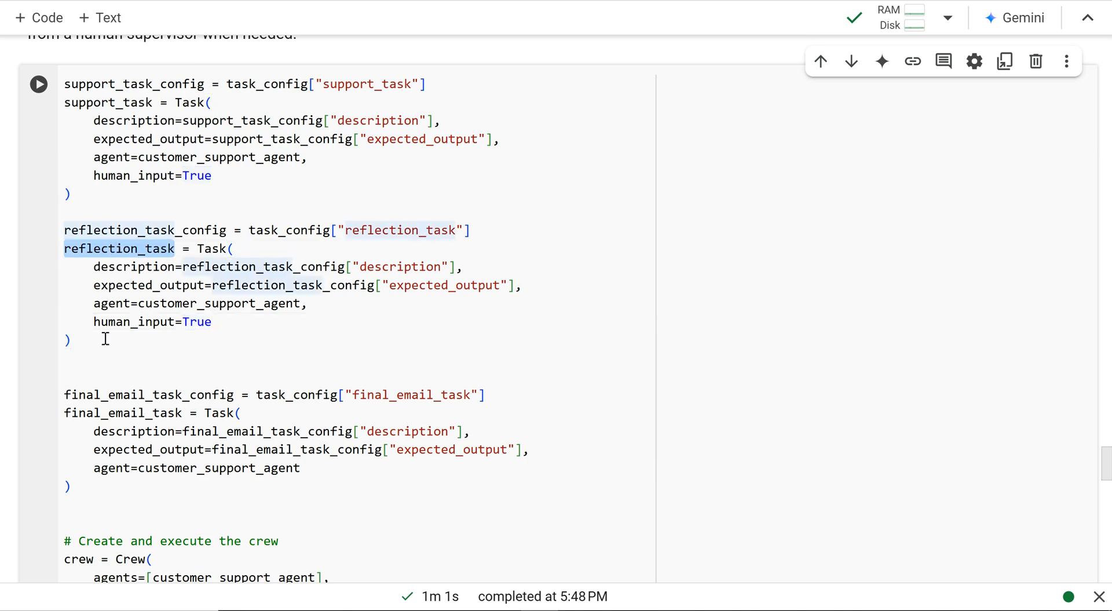
click(67, 339)
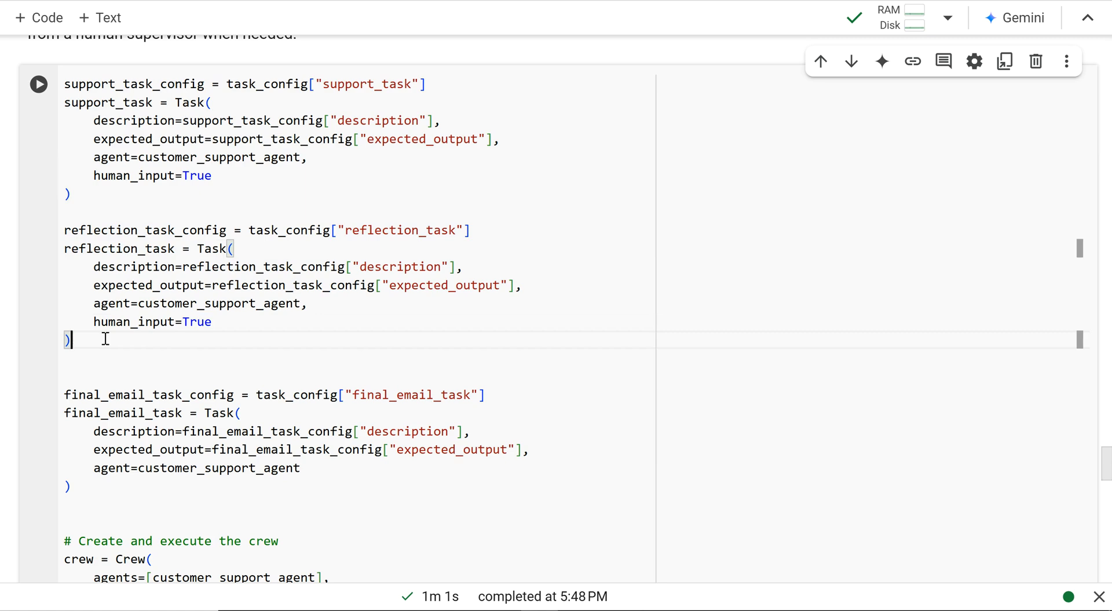
scroll(down, 3)
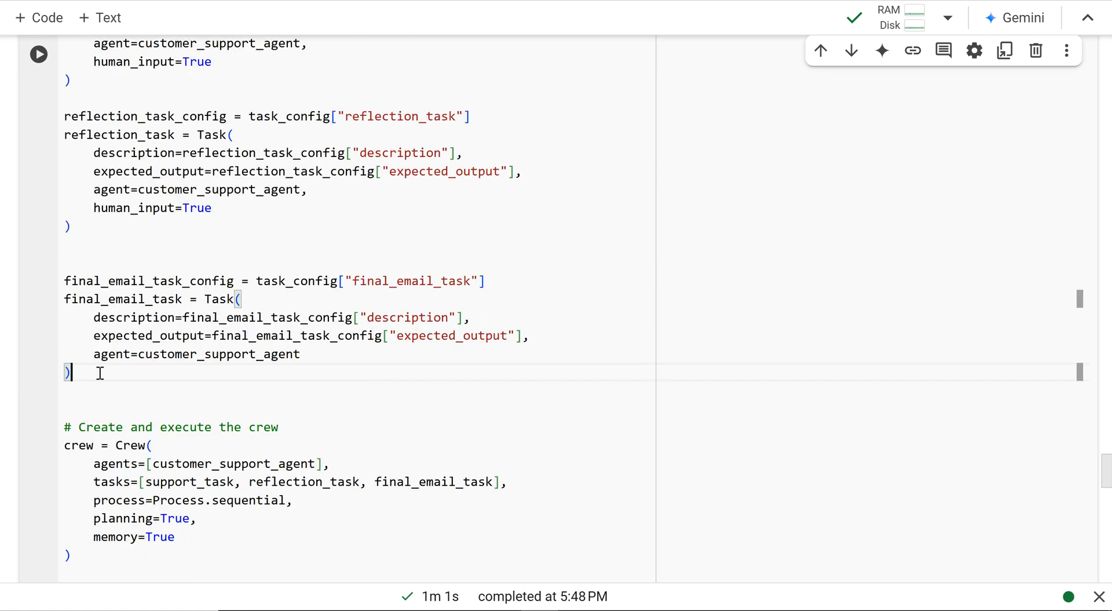
scroll(down, 3)
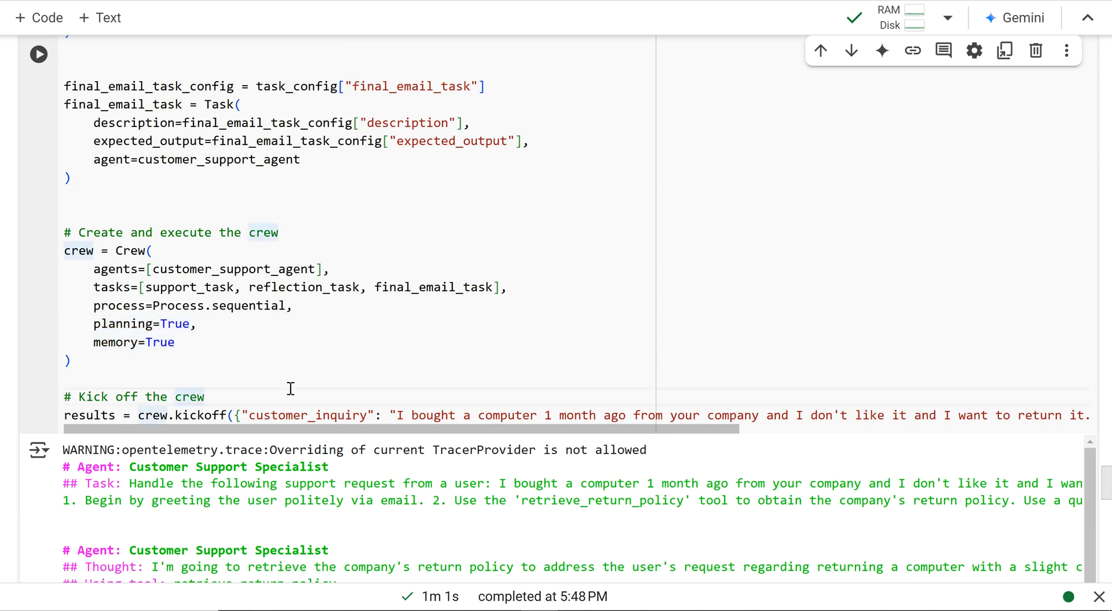
- Follow the streaming output past the drafted return-policy email to the HUMAN FEEDBACK prompt
click(38, 54)
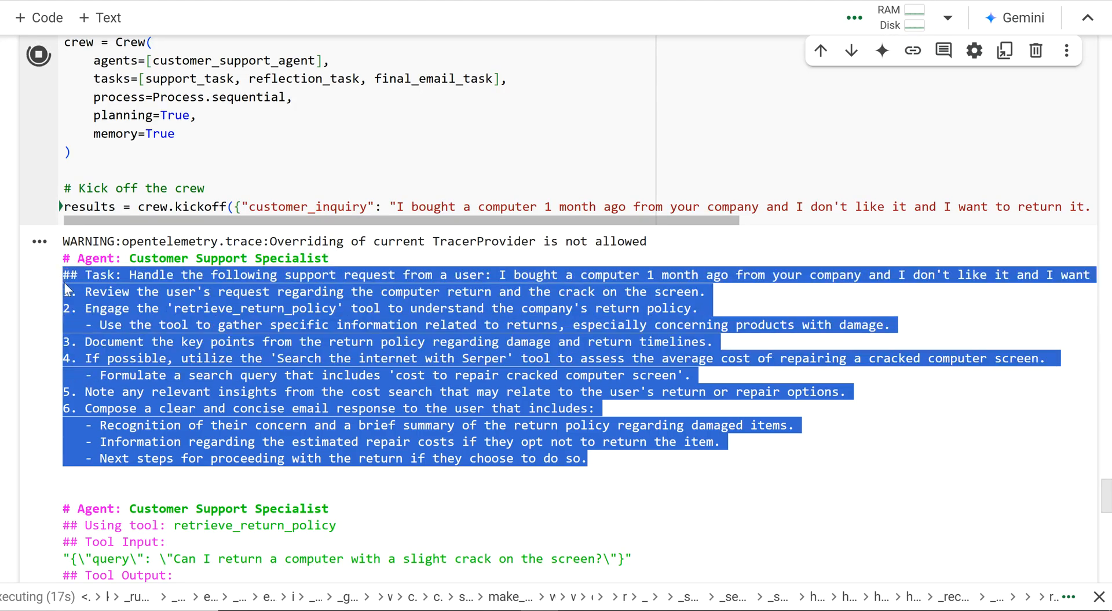
scroll(down, 3)
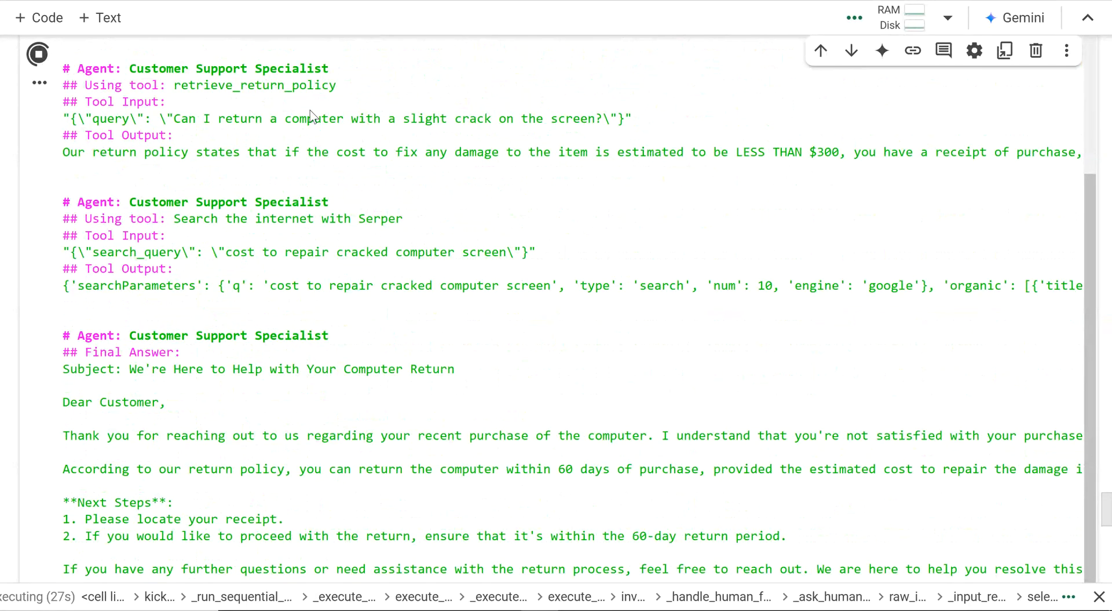
mouse_move(288, 85)
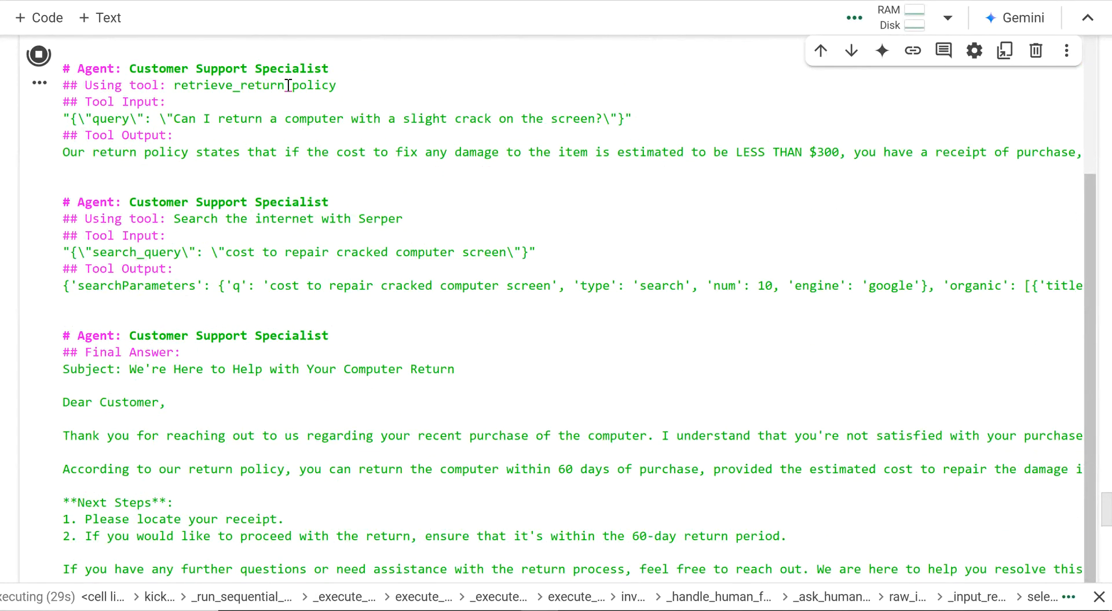
scroll(down, 3)
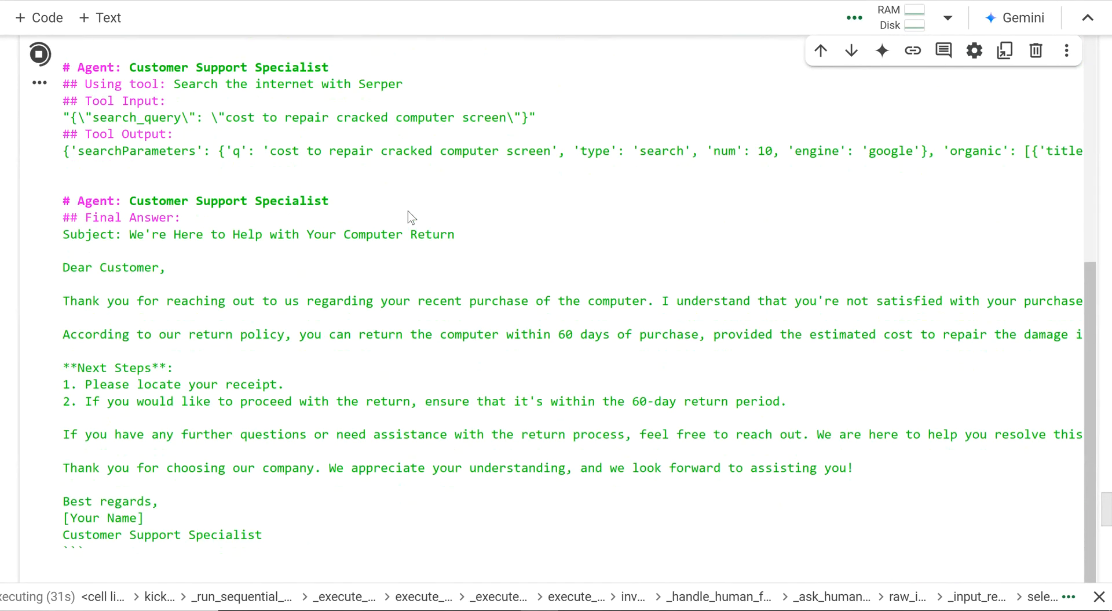
scroll(down, 3)
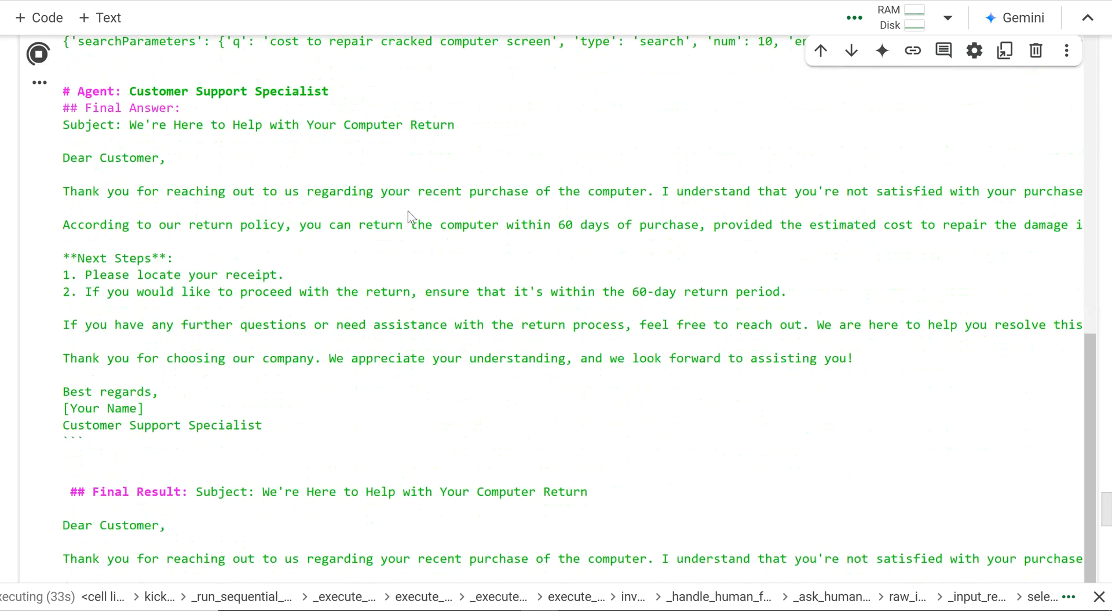
scroll(down, 3)
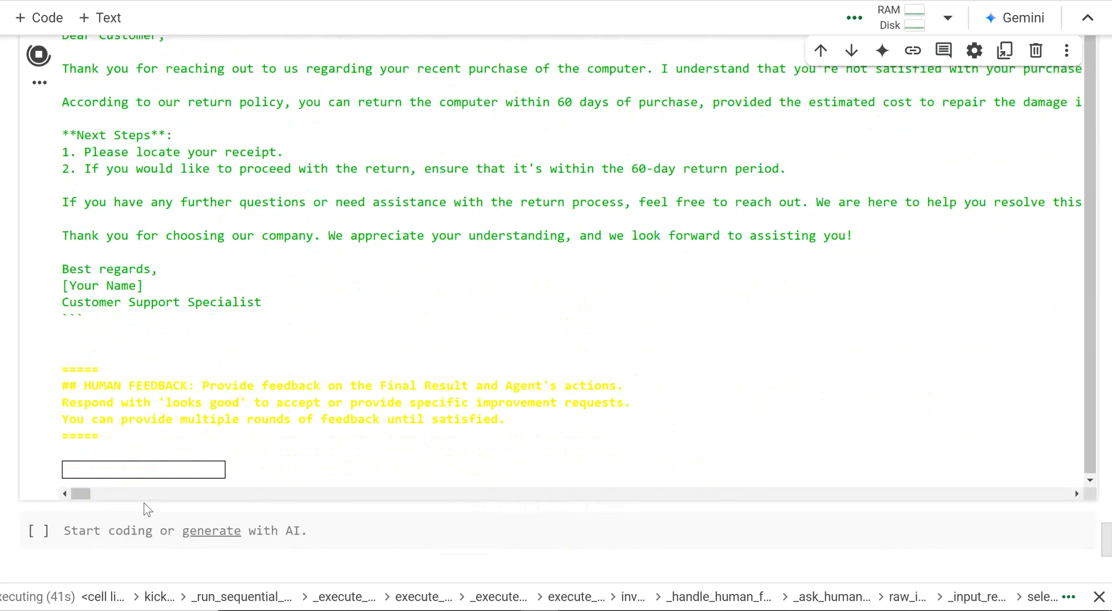
- Submit feedback asking the agent to retrieve the shipping policy and complaint protocol
text(retrieve)
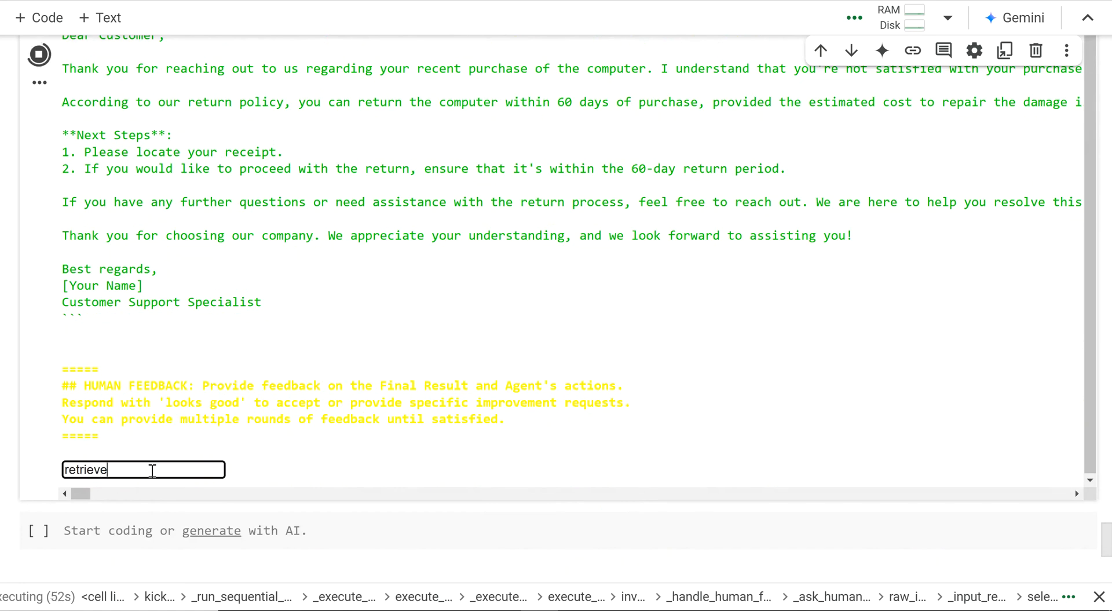
text(the shipping polo)
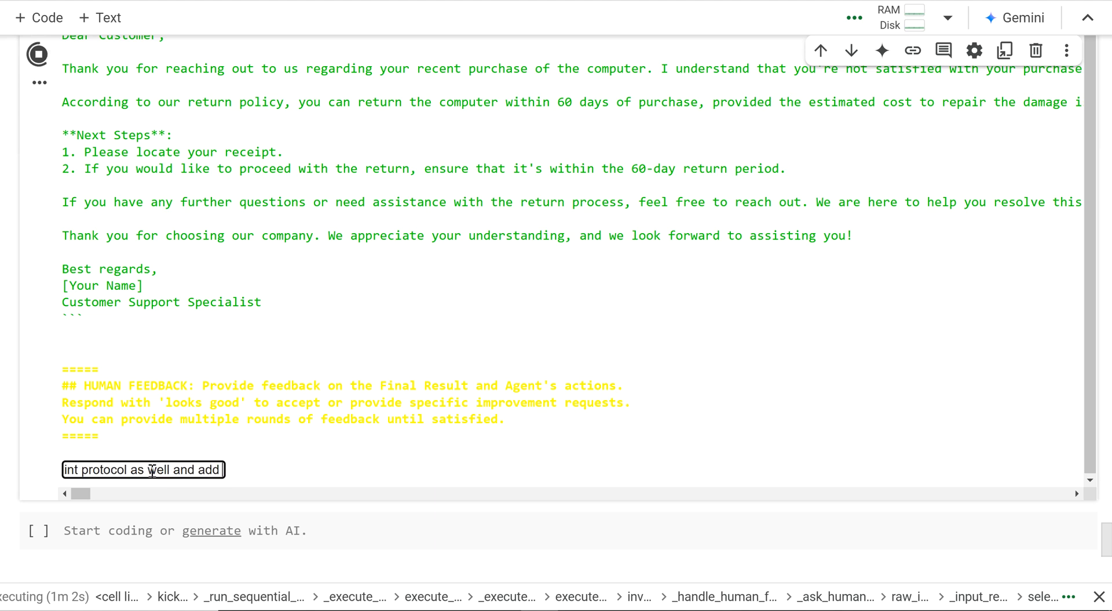
text(t)
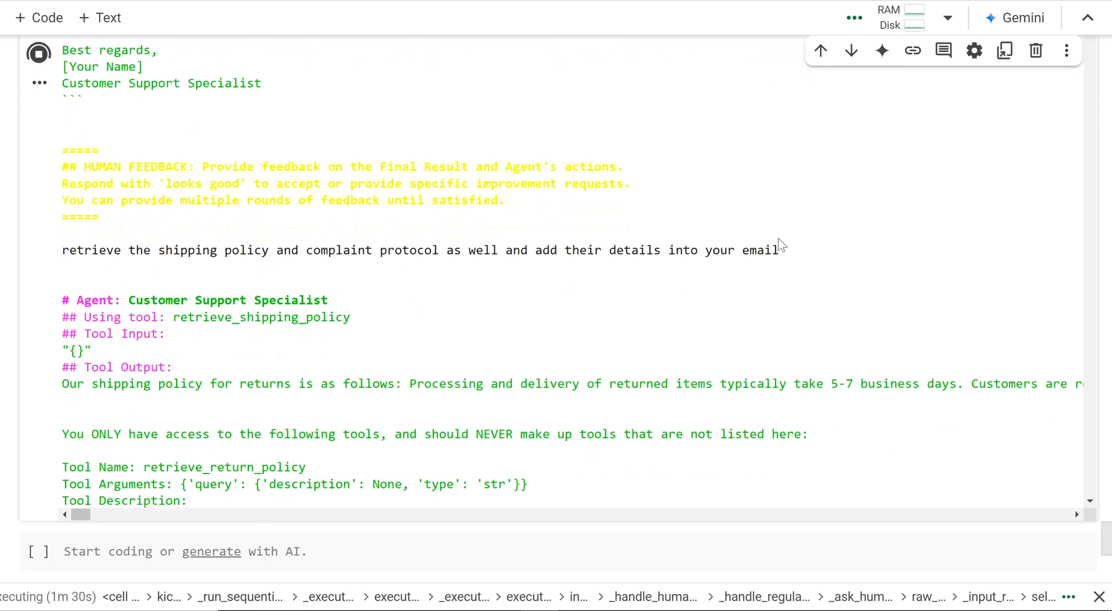
- Review the revised email's shipping and complaint sections down to the next feedback prompt
triple_click(419, 250)
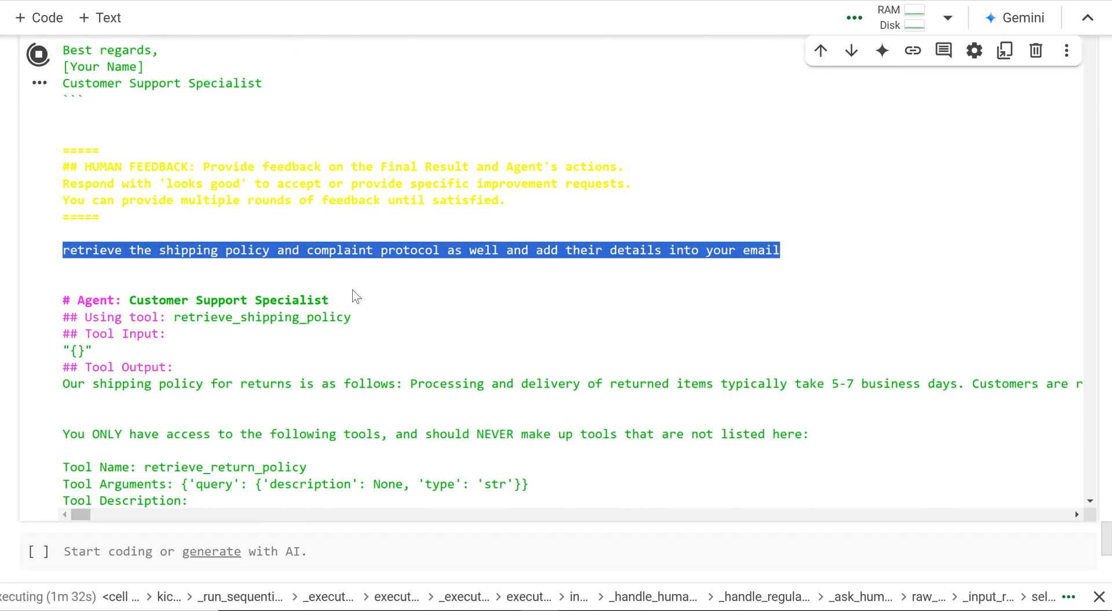
scroll(down, 3)
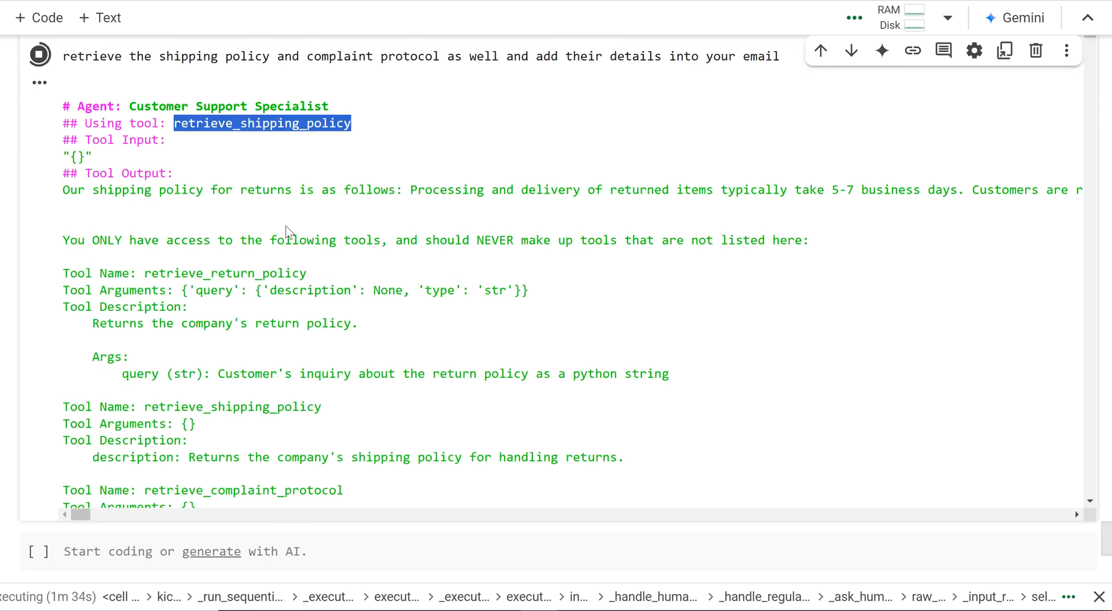
scroll(down, 3)
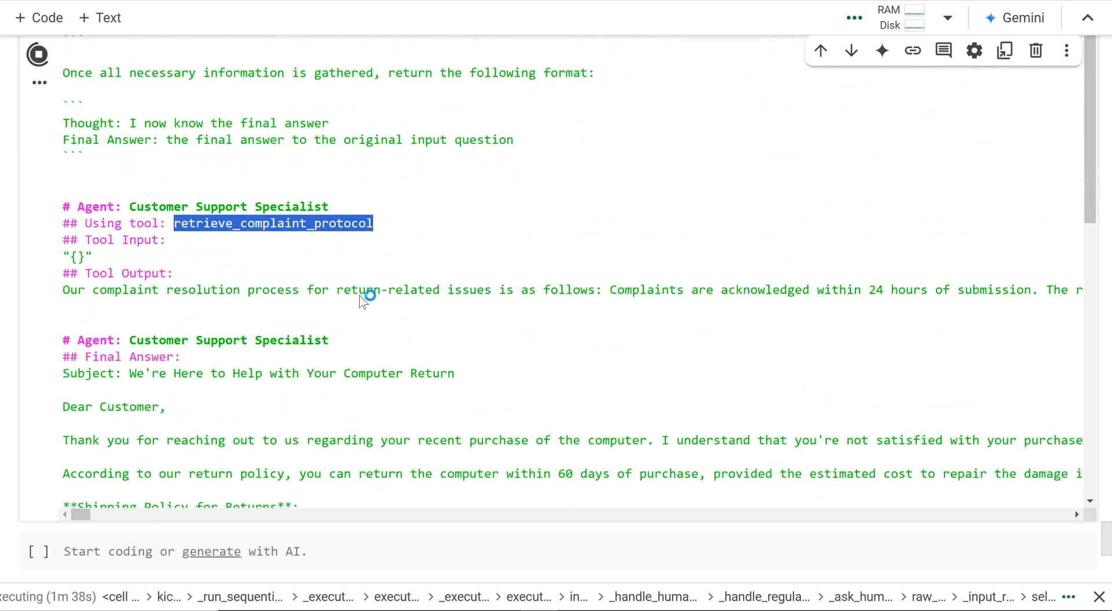
scroll(down, 3)
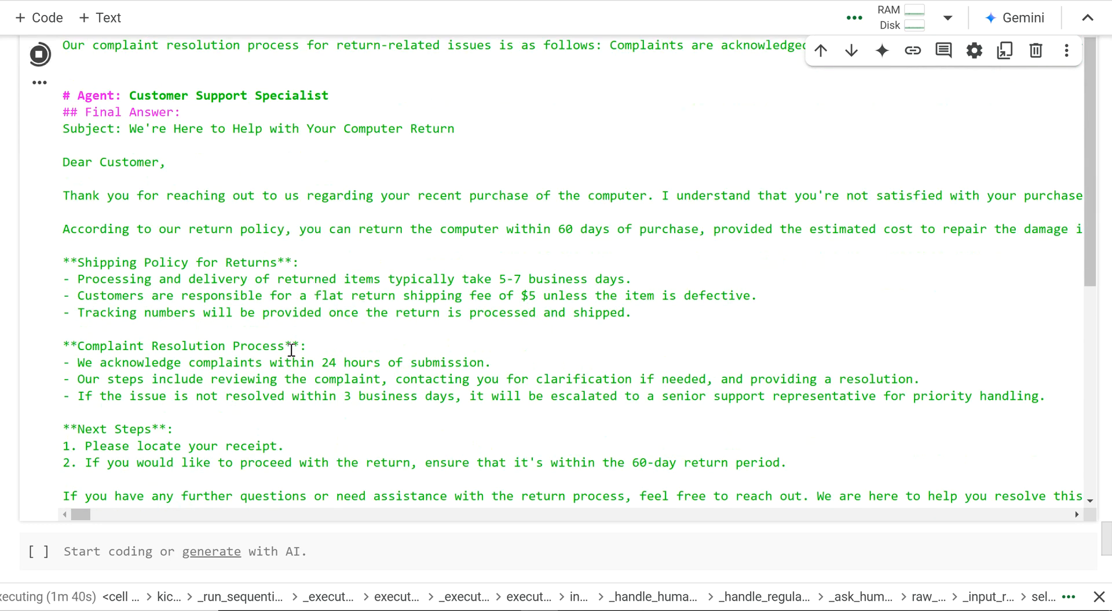
scroll(down, 3)
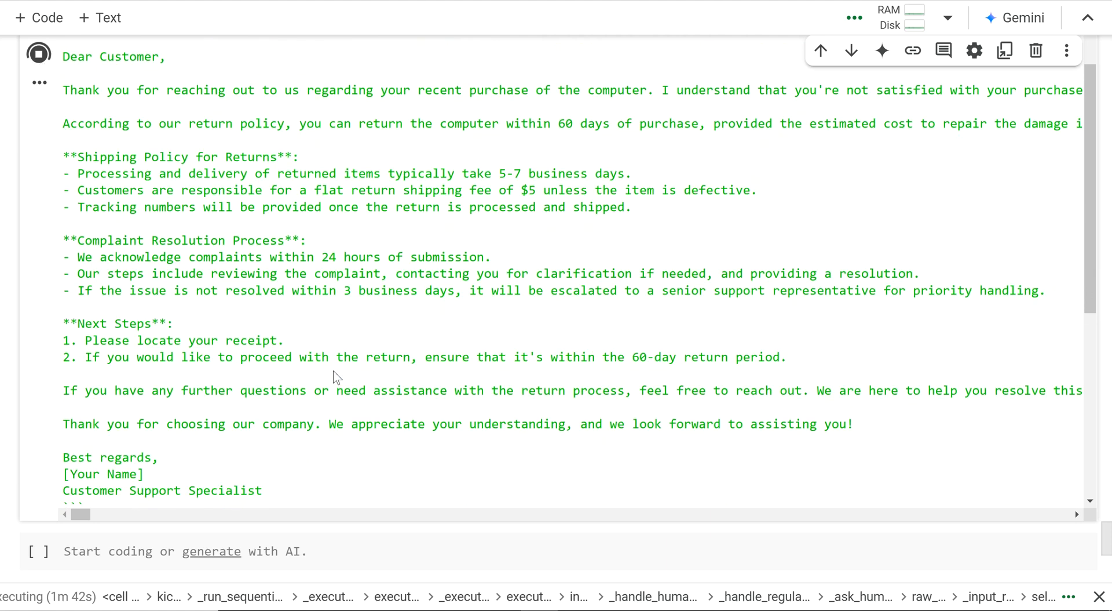
scroll(down, 3)
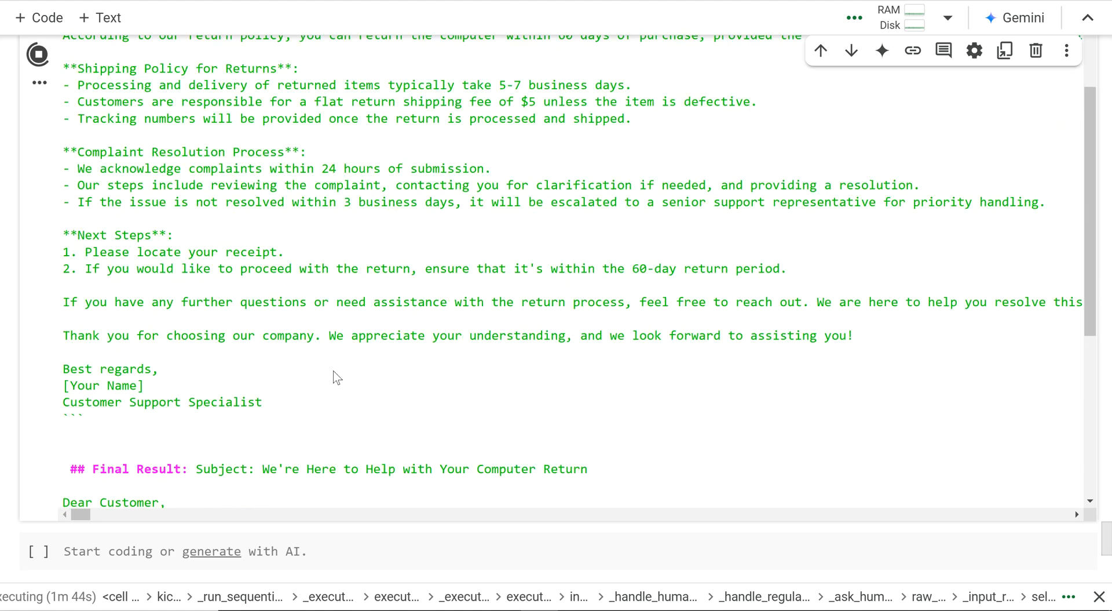
scroll(down, 3)
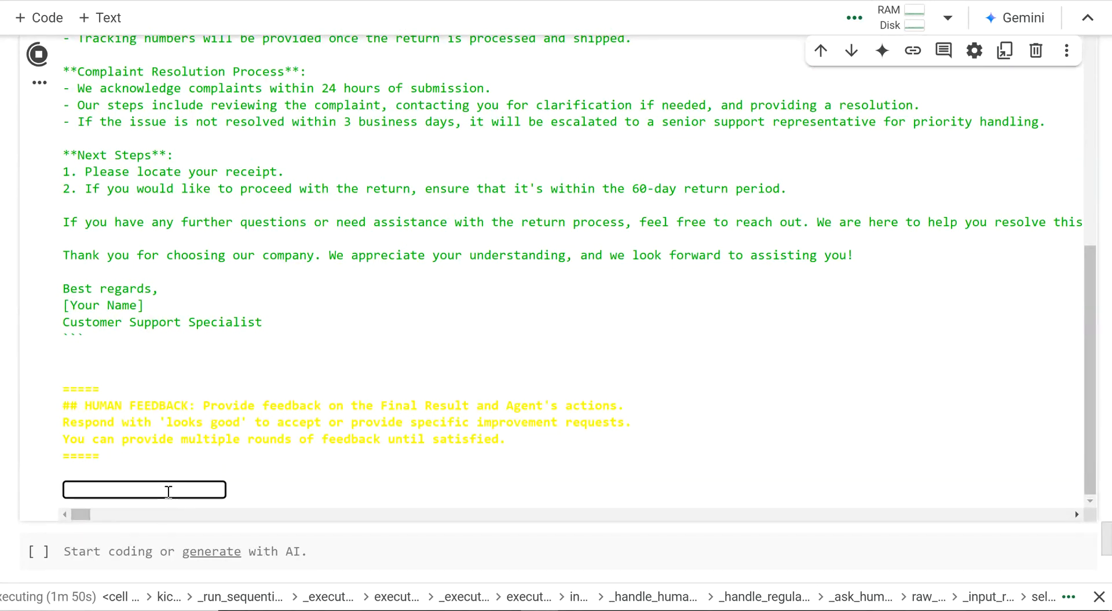
- Answer both remaining feedback prompts with 'This looks good' to finish the run
text(This looks good)
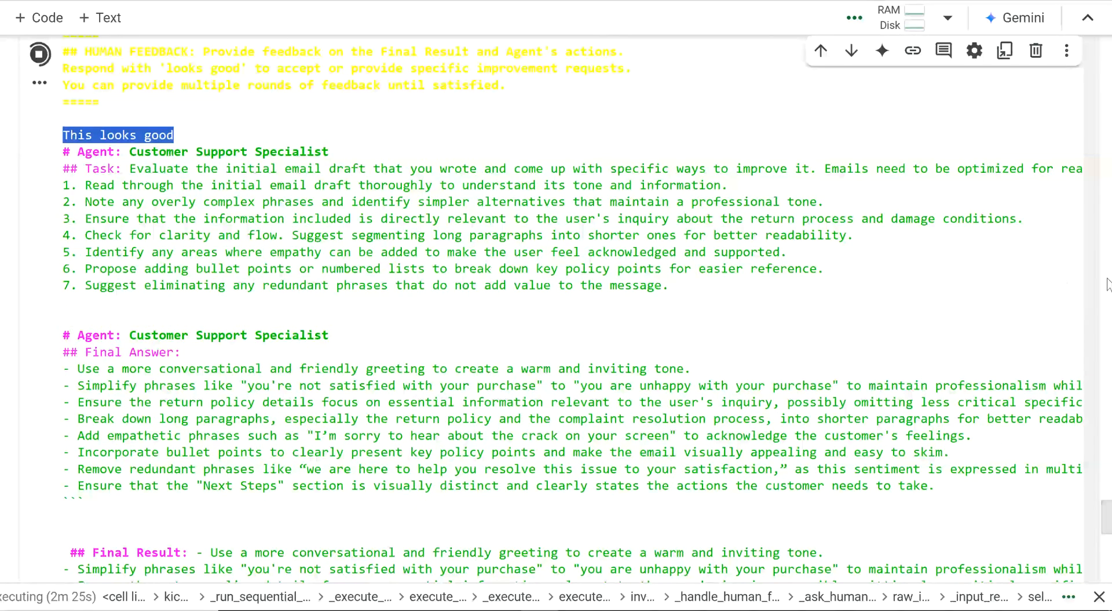
scroll(down, 3)
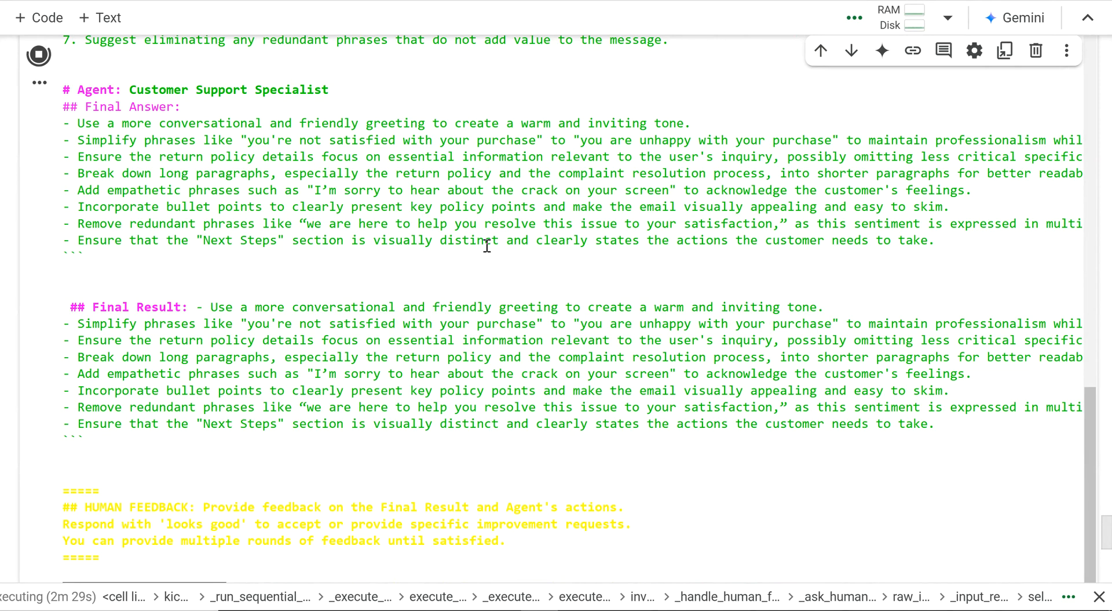
mouse_move(290, 136)
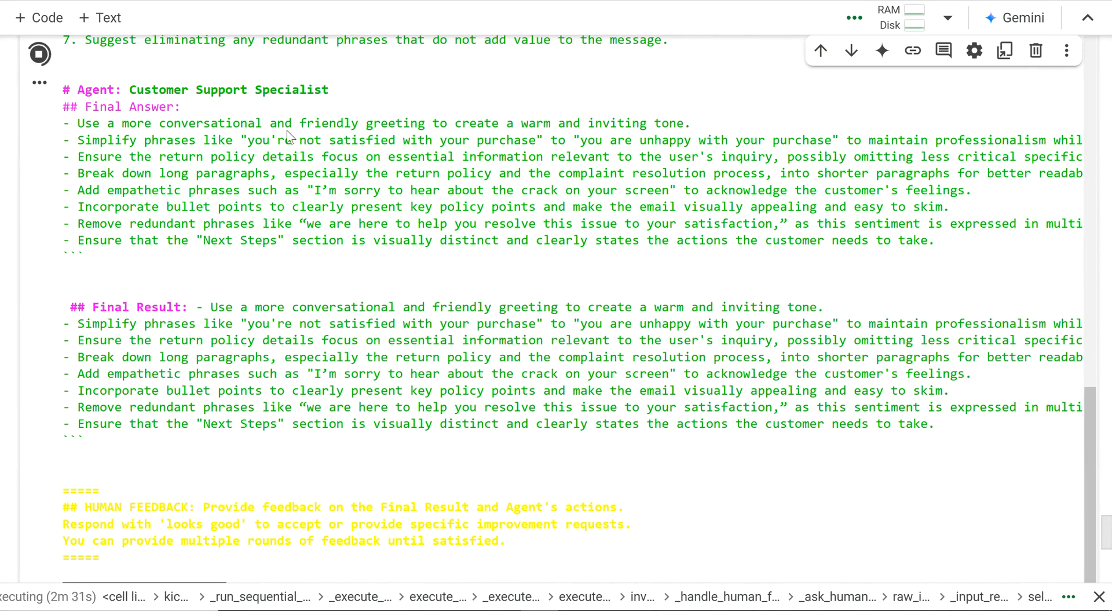
mouse_move(181, 175)
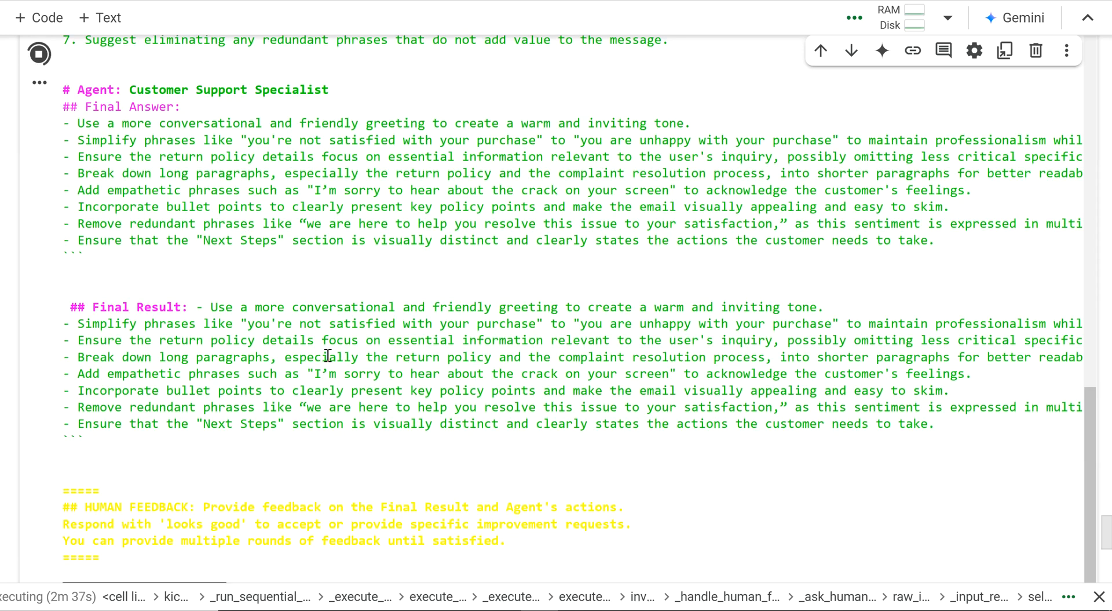
scroll(down, 3)
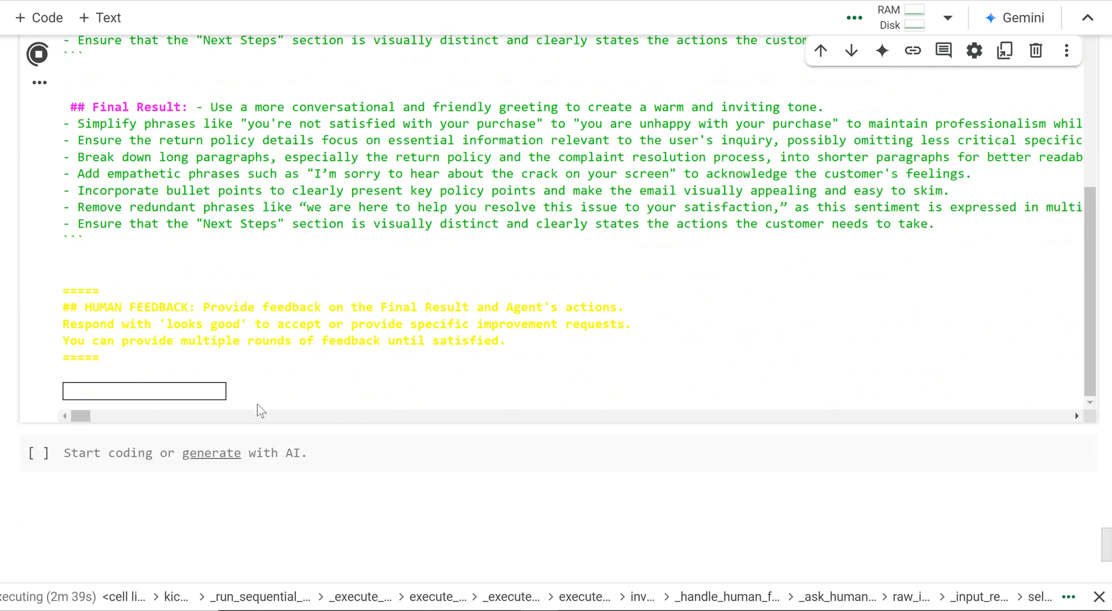
text(this)
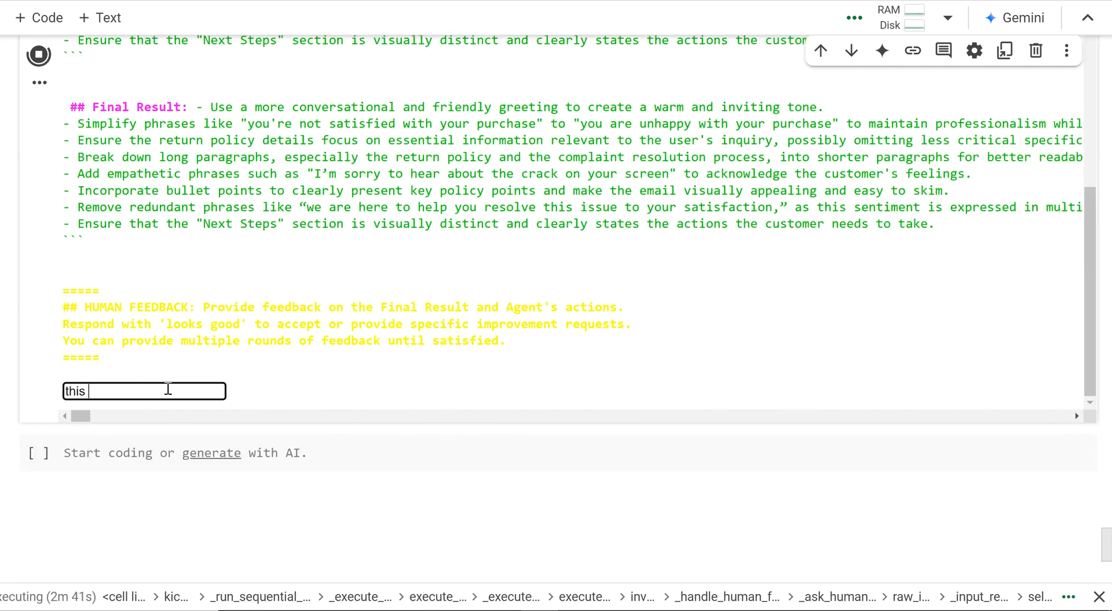
text(looks good)
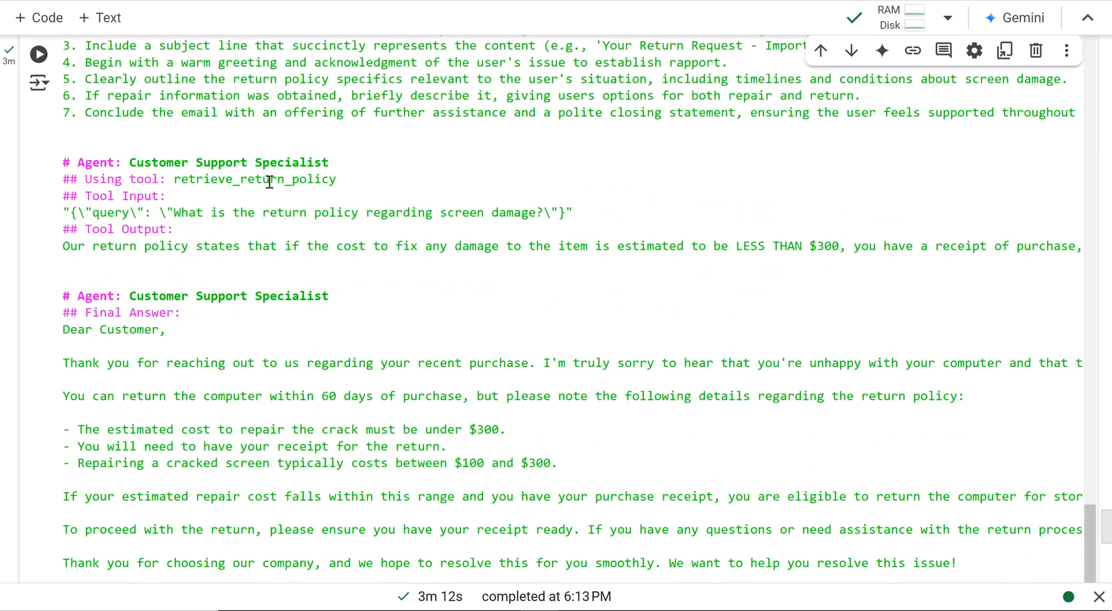
scroll(down, 3)
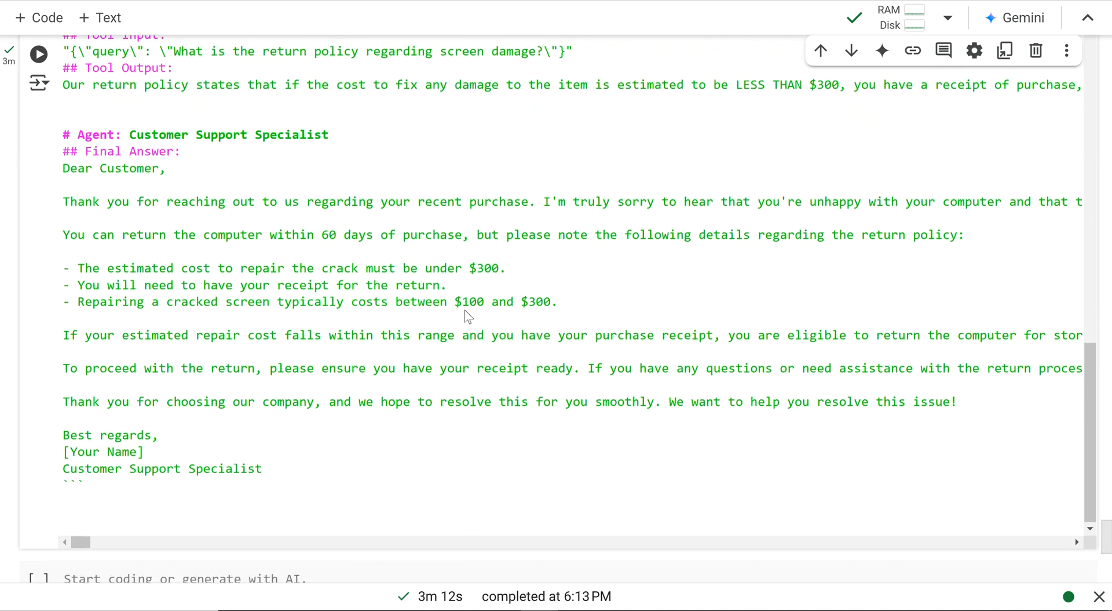
mouse_move(631, 325)
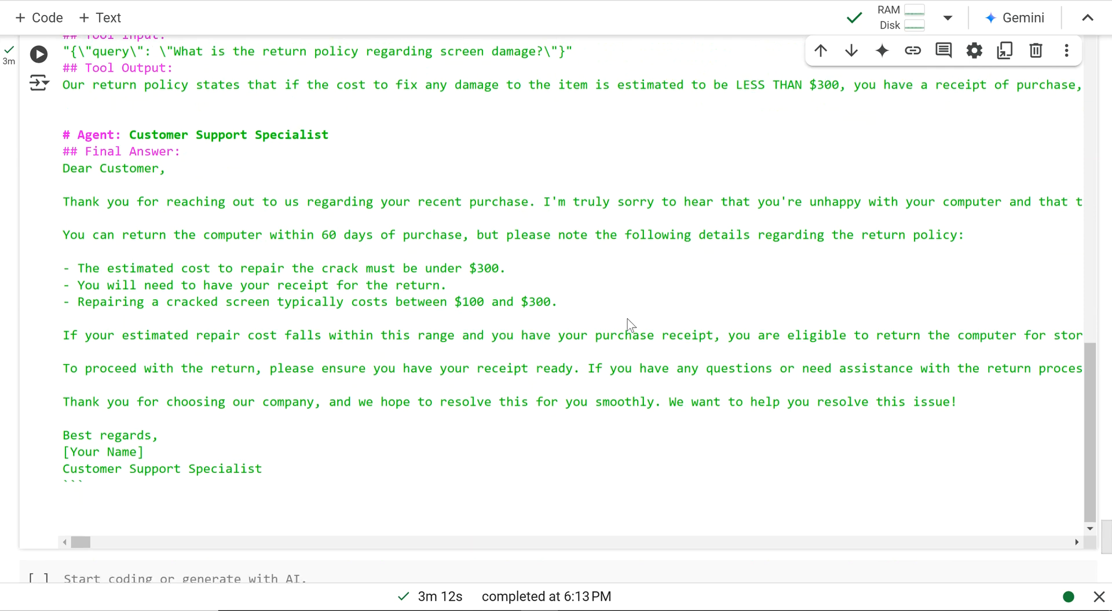
scroll(up, 3)
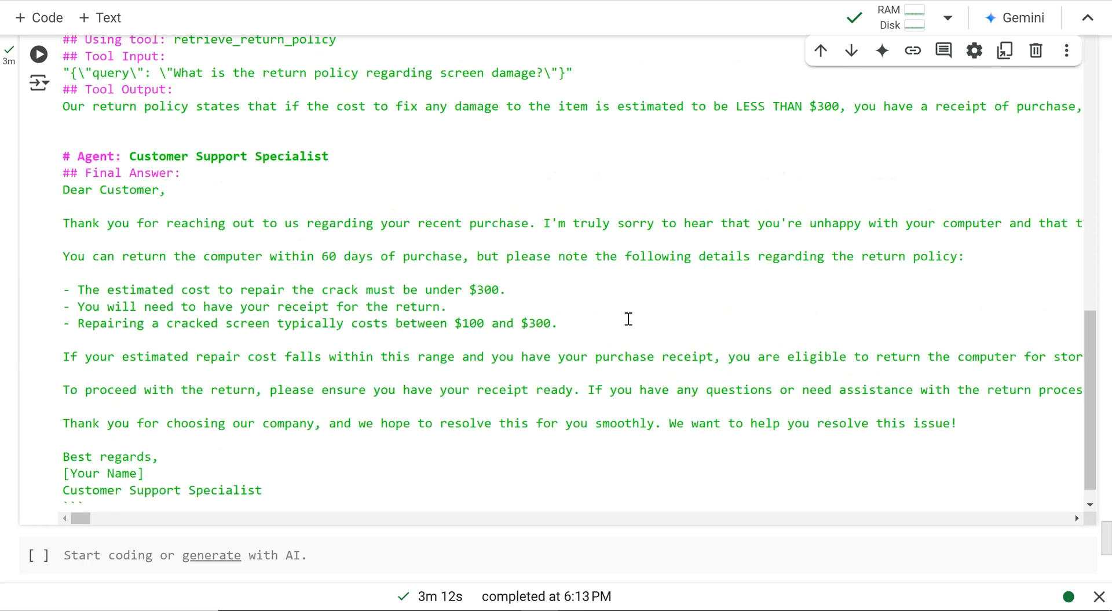
scroll(up, 3)
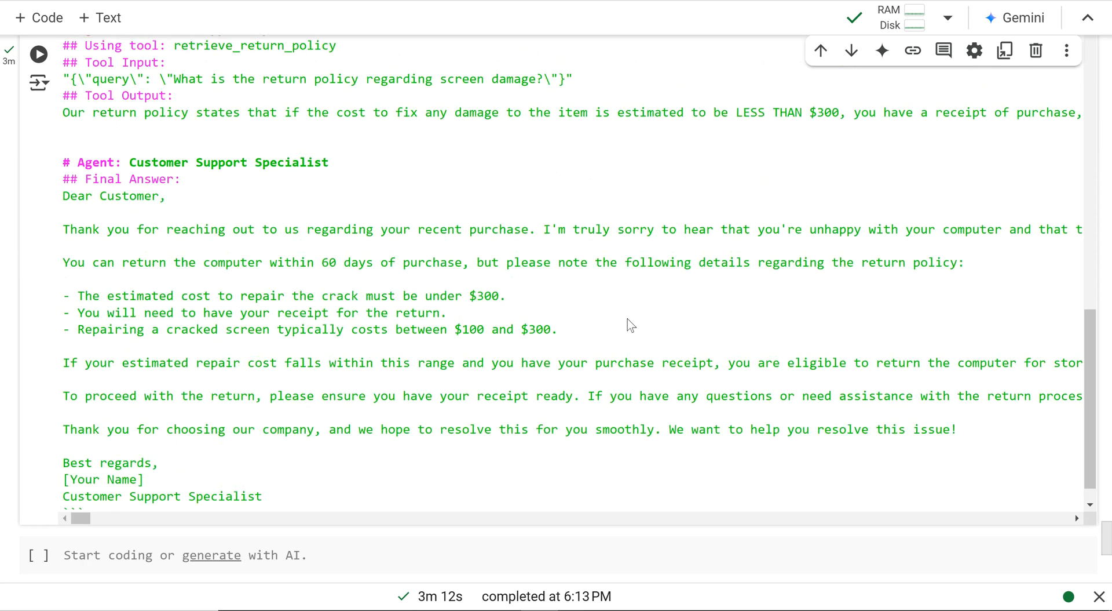